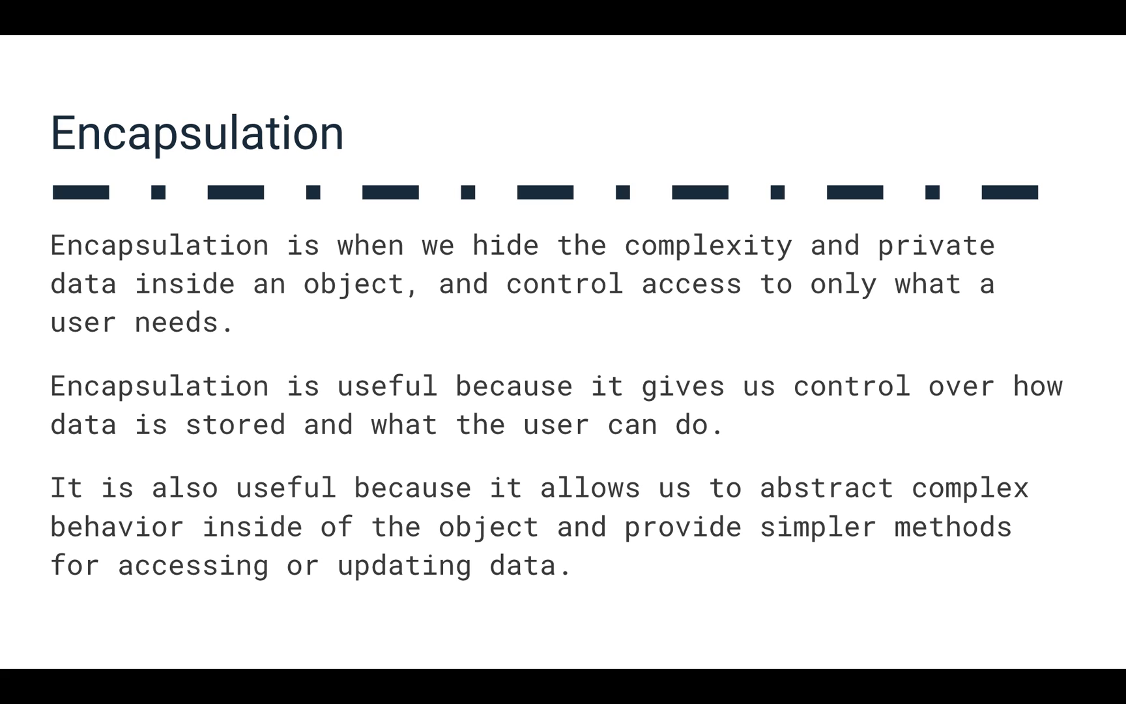
Advance past Encapsulation and Dynamic Arrays: Performance to the Dynamic Arrays: Tradeoff slide.
key(Right)
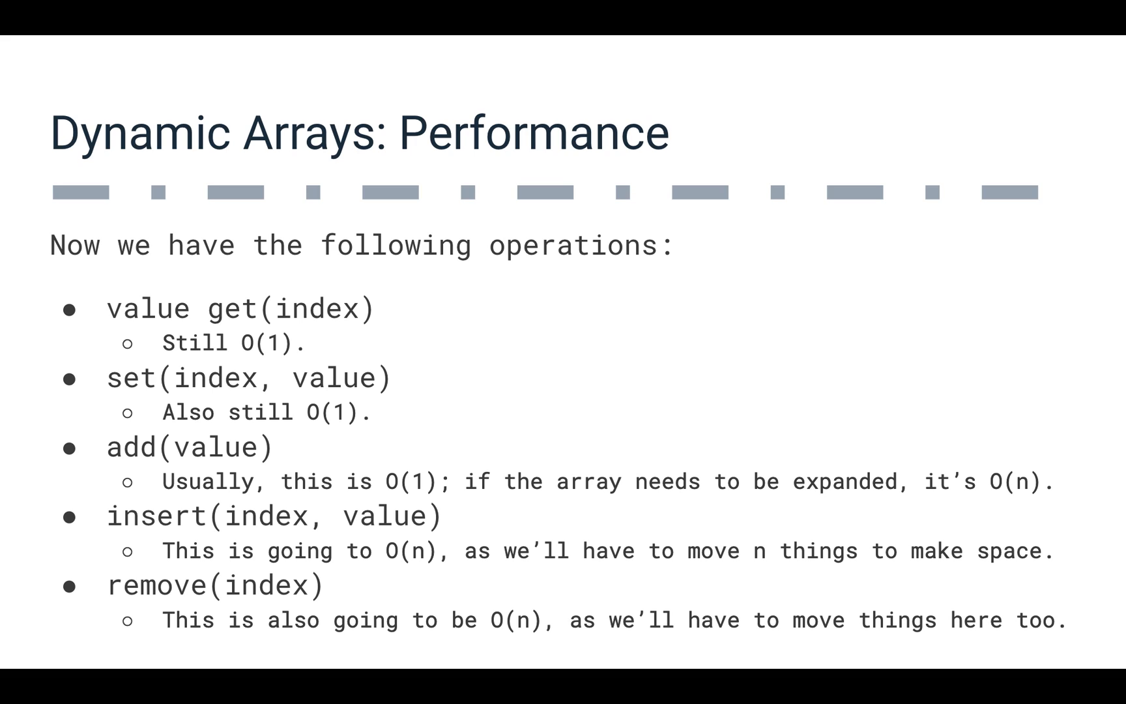
key(Right)
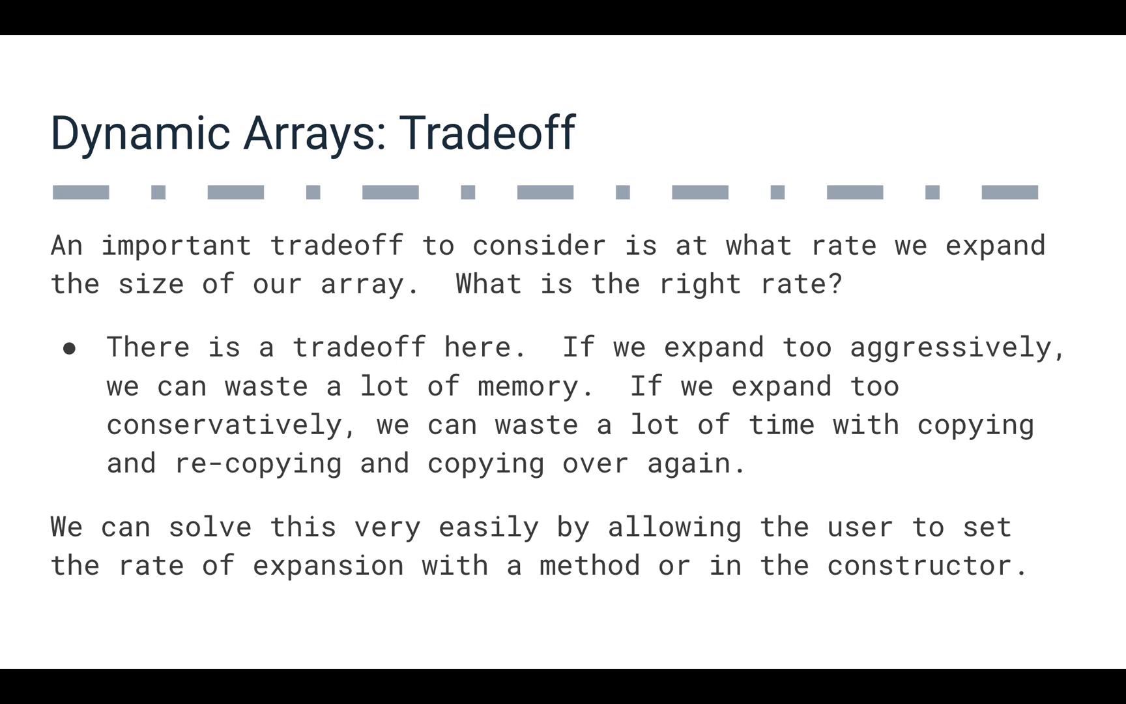